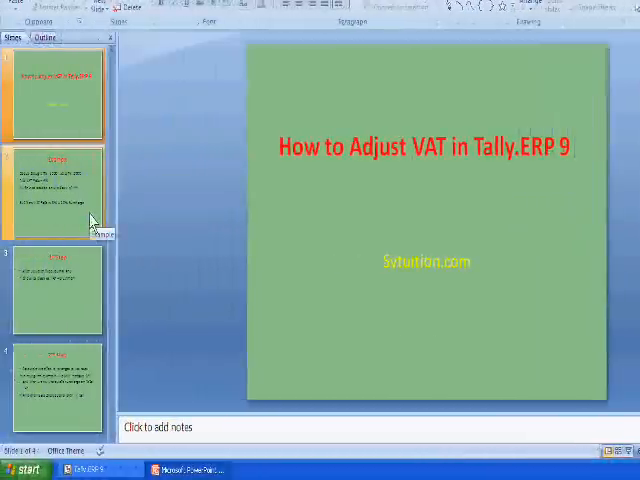
Review the Example, 1st Step and 2nd Step slides of the VAT adjustment deck
{"action": "left_click", "coordinate": [56, 184]}
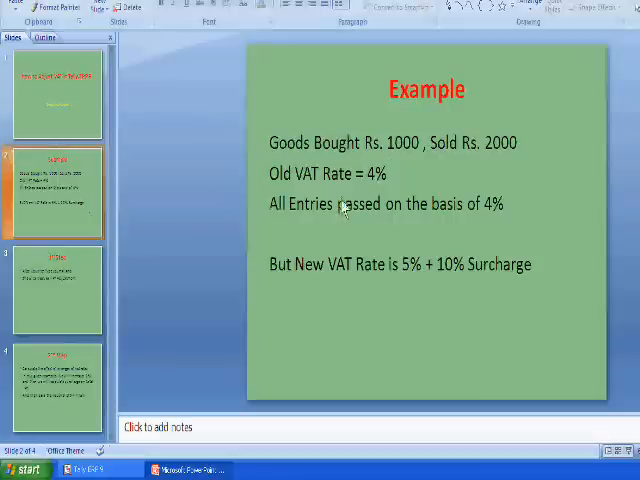
{"action": "mouse_move", "coordinate": [396, 164]}
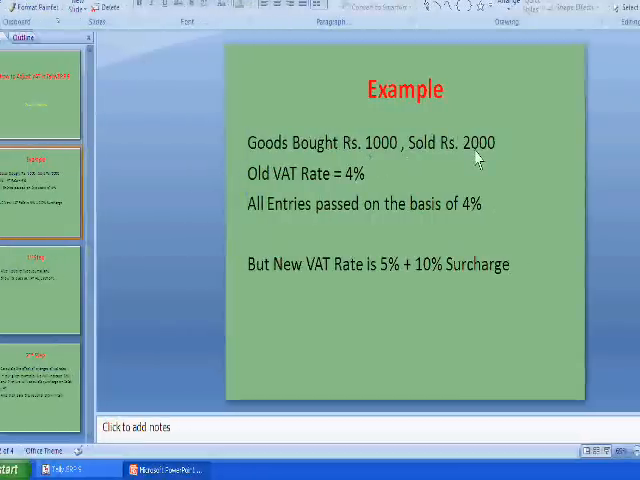
{"action": "left_click", "coordinate": [370, 180]}
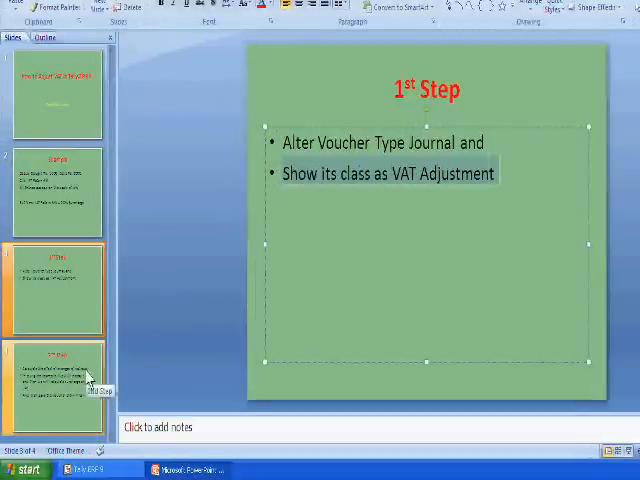
{"action": "left_click", "coordinate": [56, 388]}
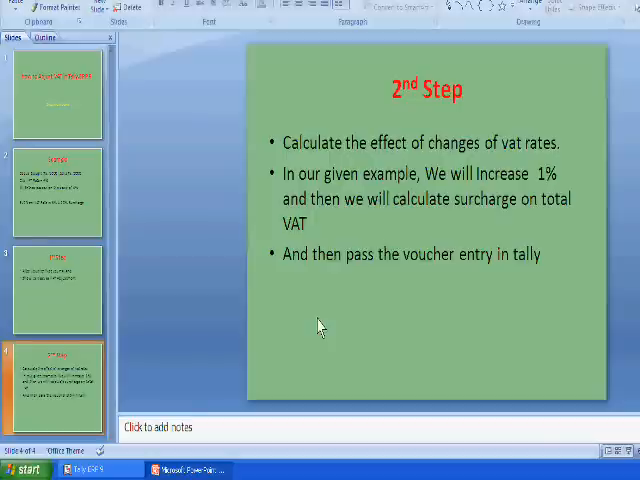
{"action": "mouse_move", "coordinate": [230, 358]}
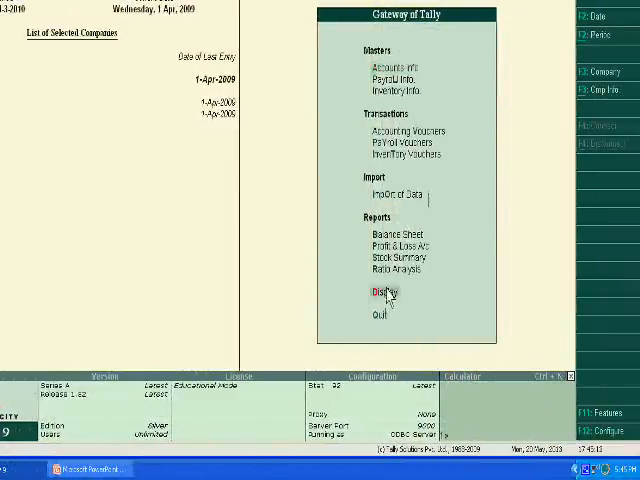
Go into Display from Gateway of Tally to find the existing 4% VAT vouchers
{"action": "left_click", "coordinate": [384, 292]}
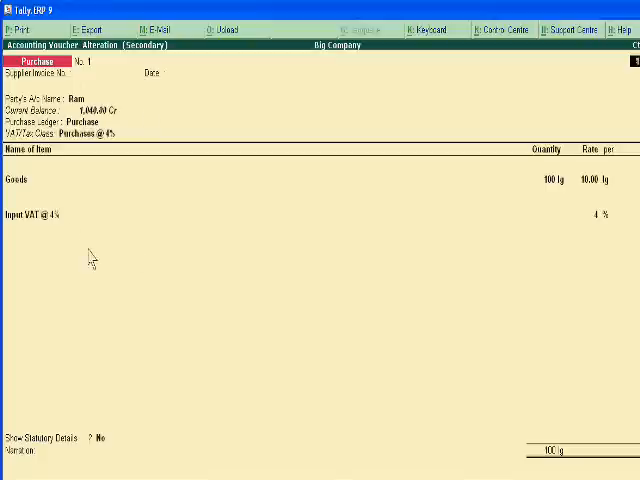
{"action": "mouse_move", "coordinate": [58, 192]}
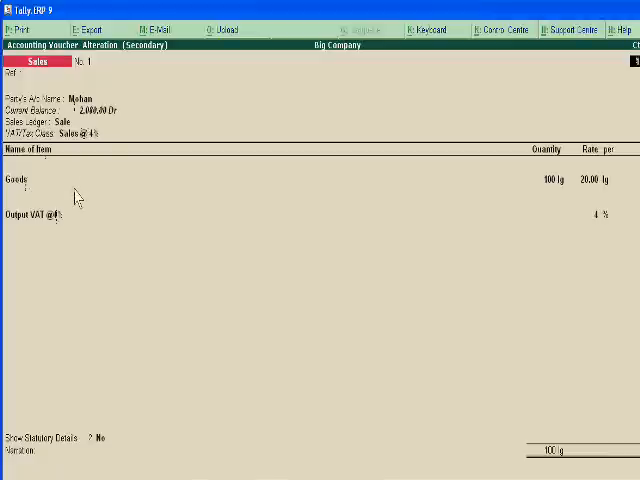
{"action": "mouse_move", "coordinate": [72, 128]}
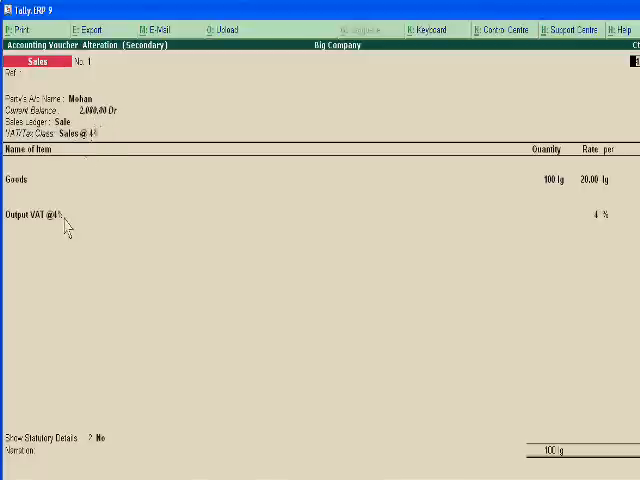
{"action": "mouse_move", "coordinate": [68, 222]}
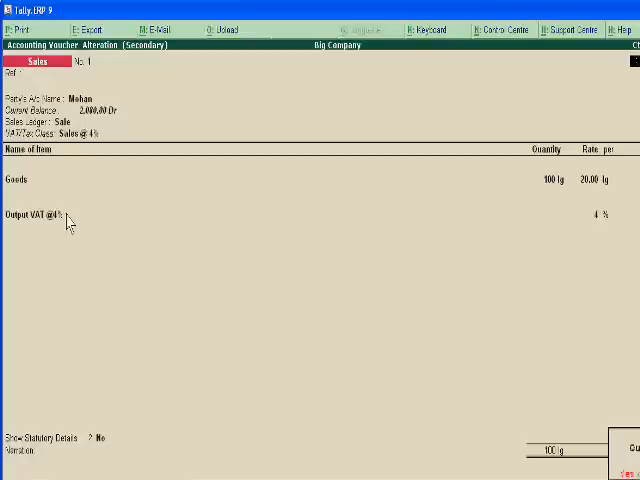
Create a new voucher type under Accounts Info named 'VAT Adjustment'
{"action": "key", "text": "Escape"}
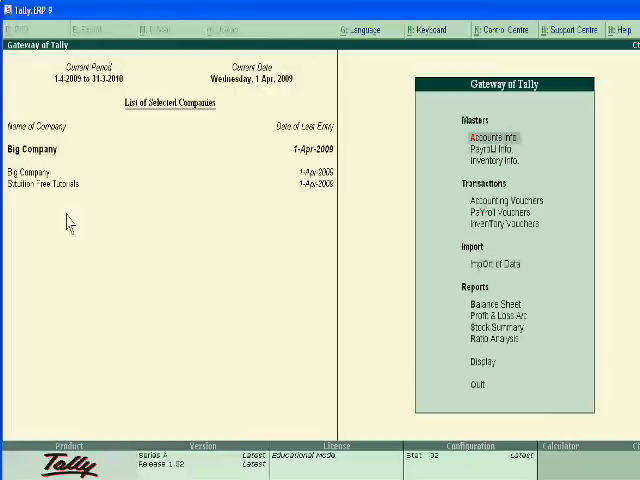
{"action": "left_click", "coordinate": [488, 136]}
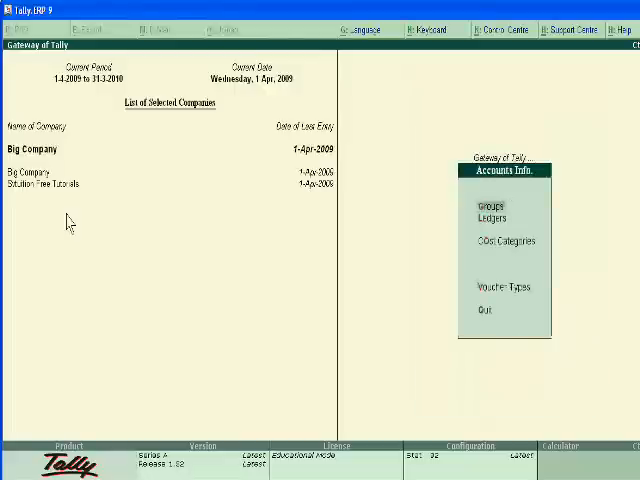
{"action": "left_click", "coordinate": [504, 288]}
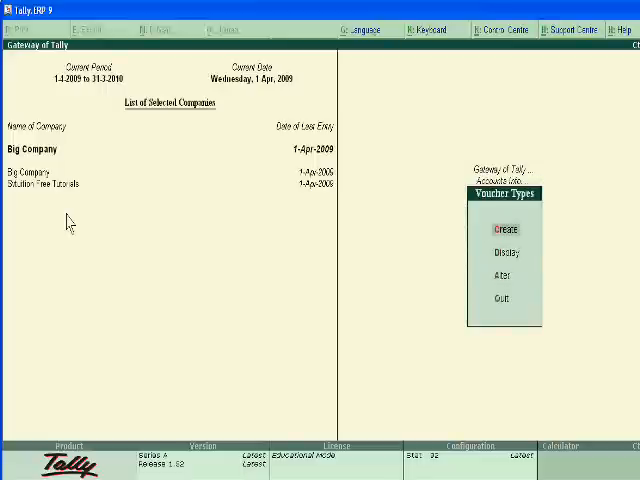
{"action": "left_click", "coordinate": [504, 228]}
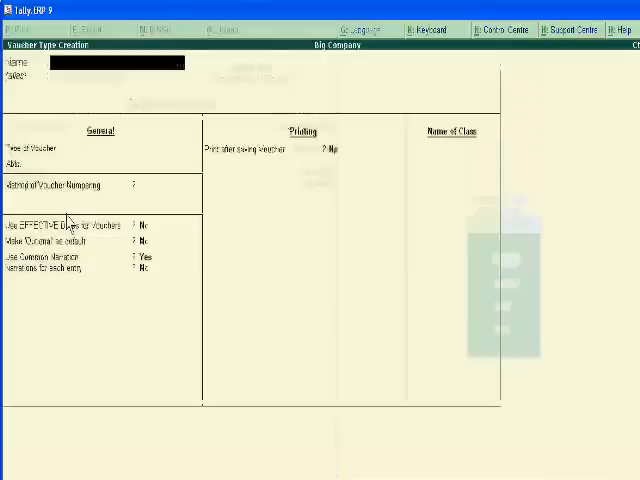
{"action": "type", "text": "VA"}
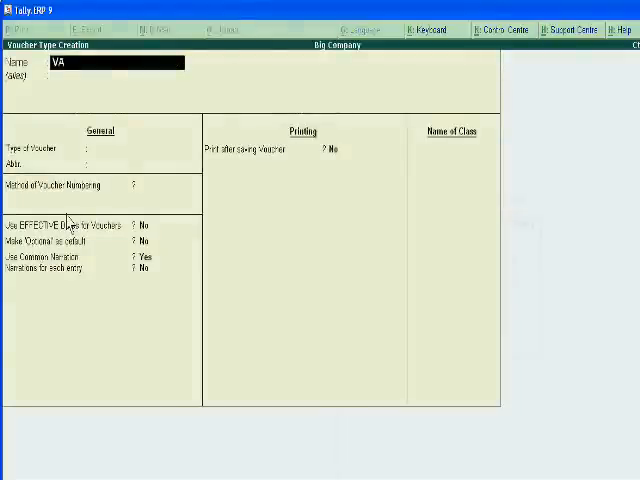
{"action": "type", "text": "T A"}
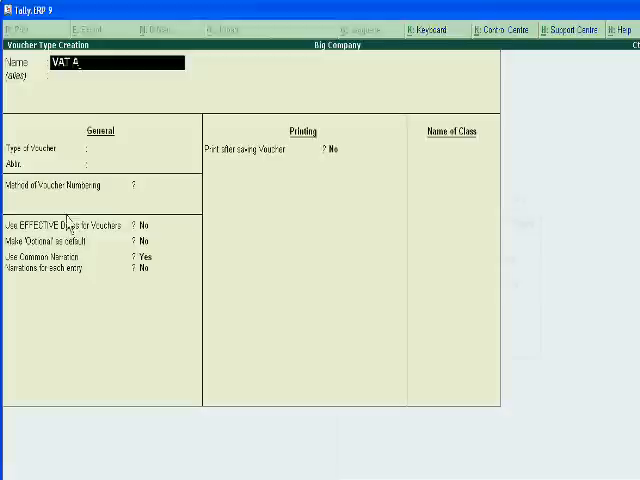
{"action": "type", "text": "djus"}
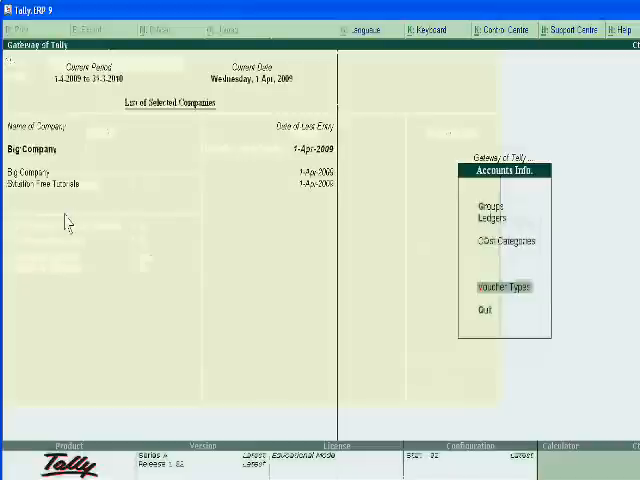
Quit Accounts Info back to the Gateway of Tally menu
{"action": "left_click", "coordinate": [504, 288]}
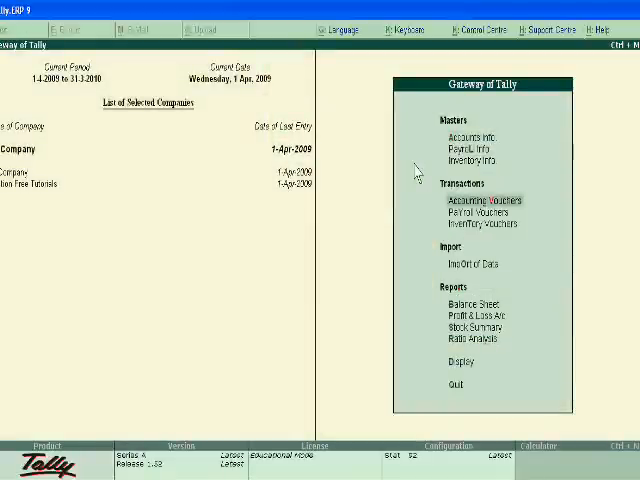
Start an F7 Journal accounting voucher of the VAT Adjustment type
{"action": "left_click", "coordinate": [488, 200]}
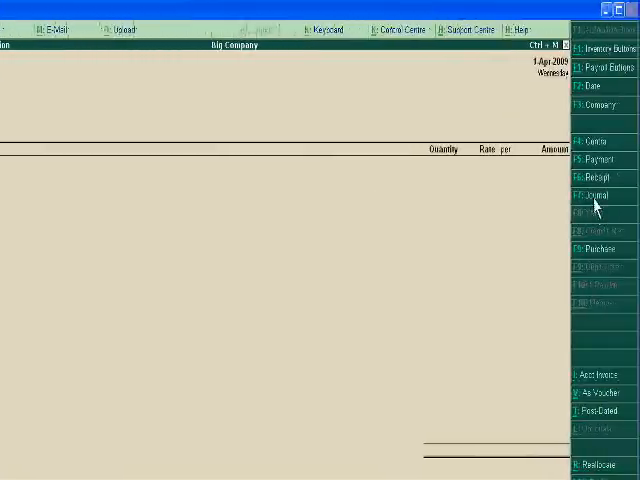
{"action": "left_click", "coordinate": [596, 196]}
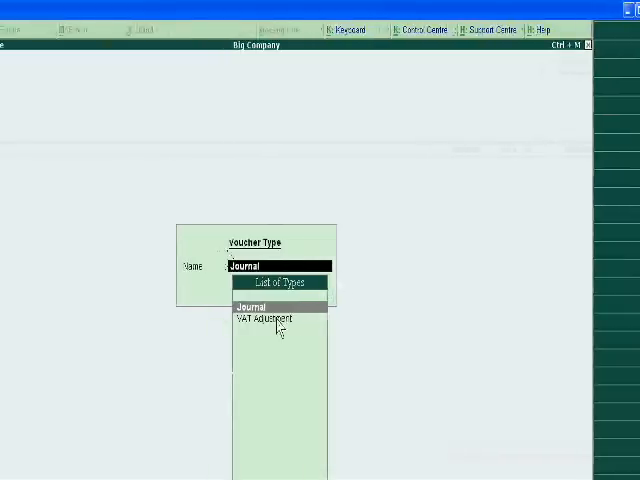
{"action": "mouse_move", "coordinate": [270, 318]}
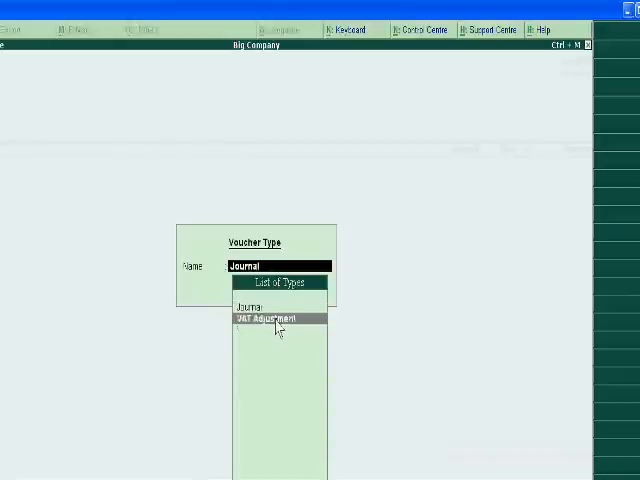
{"action": "left_click", "coordinate": [276, 318]}
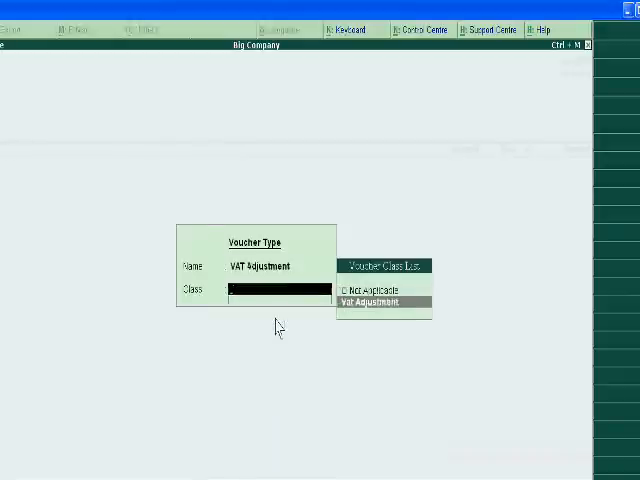
Set the voucher class to Vat Adjustment and browse the VAT adjustment purposes list
{"action": "left_click", "coordinate": [372, 302]}
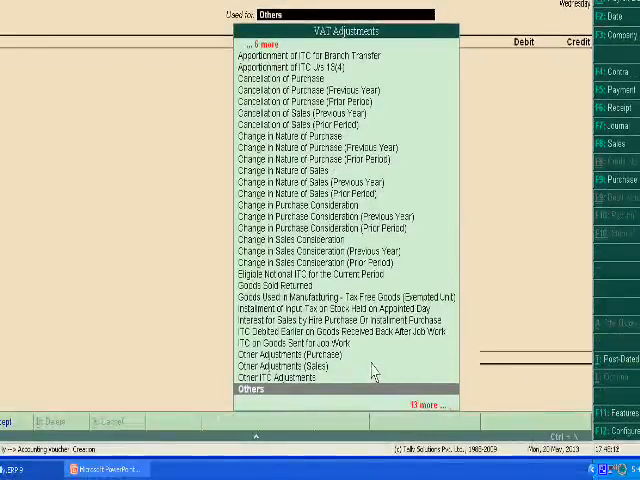
{"action": "scroll", "scroll_direction": "down", "scroll_amount": 3}
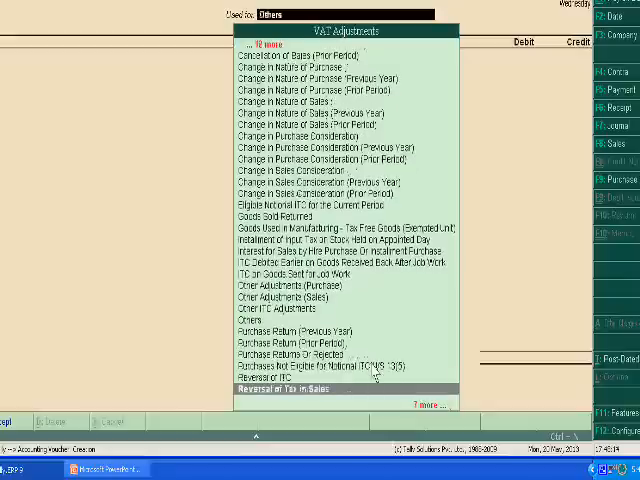
{"action": "scroll", "scroll_direction": "down", "scroll_amount": 3}
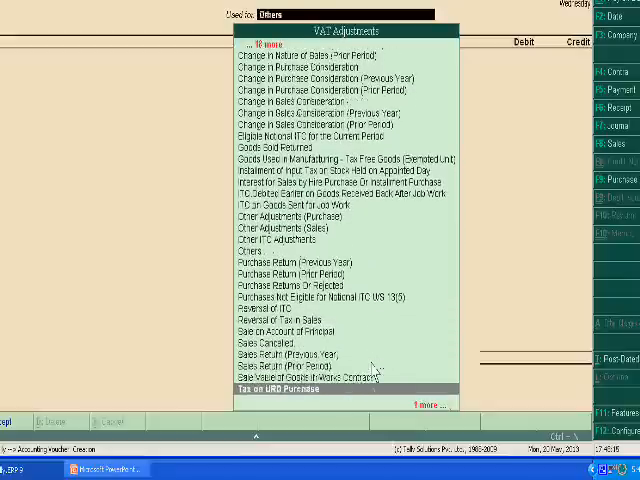
Choose Others as the purpose of the VAT Adjustment voucher
{"action": "scroll", "scroll_direction": "down", "scroll_amount": 3}
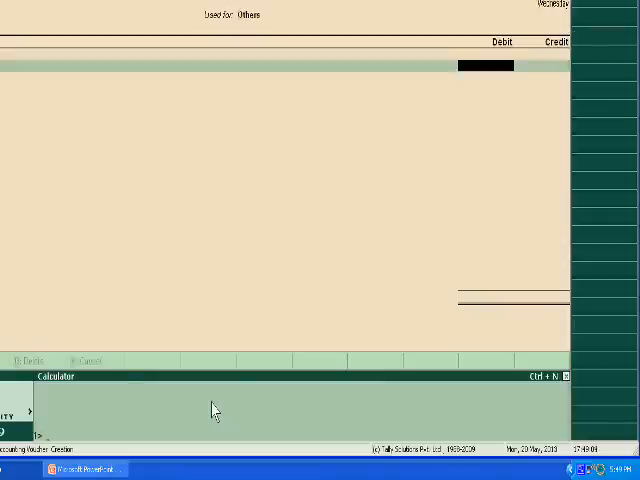
Compute the VAT amount on 1000 in the calculator pane
{"action": "type", "text": "100"}
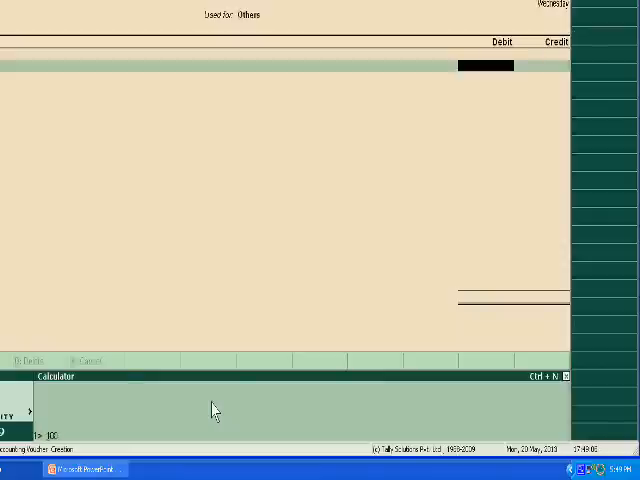
{"action": "type", "text": "0*1"}
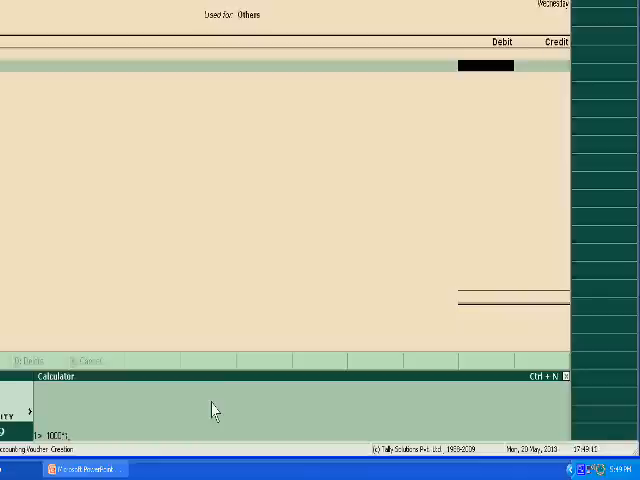
{"action": "key", "text": "Return"}
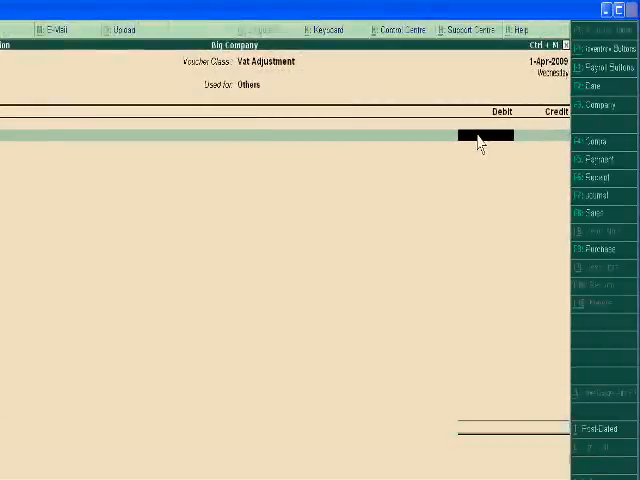
Debit Input VAT @ 4% by 15.00 against Ram as a Registered Dealer
{"action": "type", "text": "15.00"}
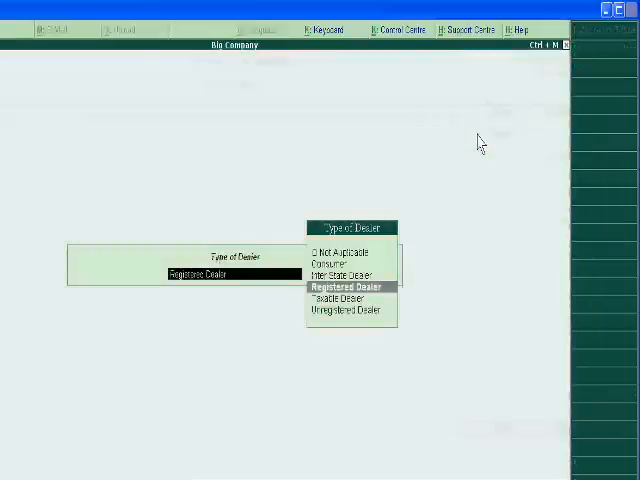
{"action": "left_click", "coordinate": [344, 288]}
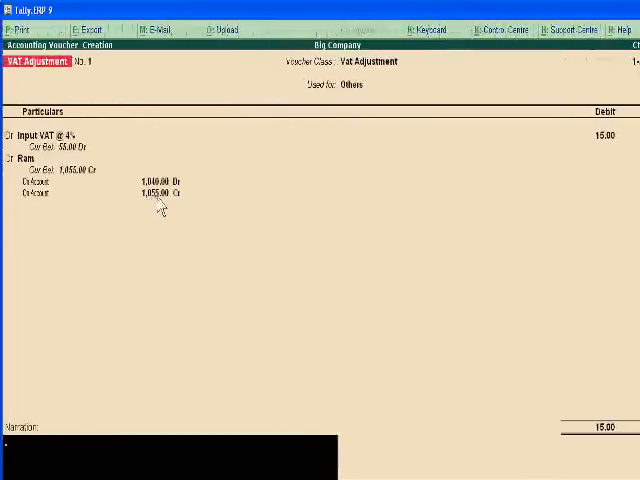
Accept Ram's voucher and pick the ledger for VAT Adjustment voucher No. 2
{"action": "left_click", "coordinate": [356, 84]}
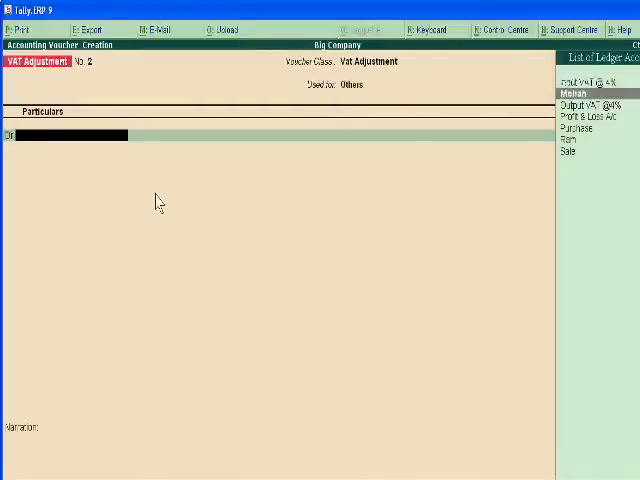
{"action": "left_click", "coordinate": [572, 92]}
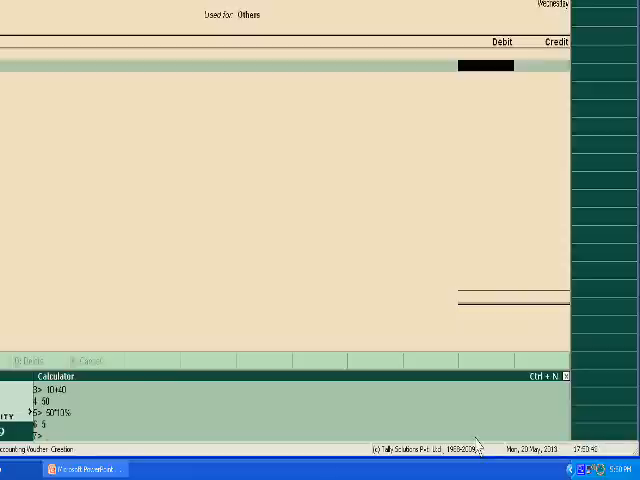
Enter 2000 in the Calculator pane to work out the 4% VAT
{"action": "type", "text": "2000"}
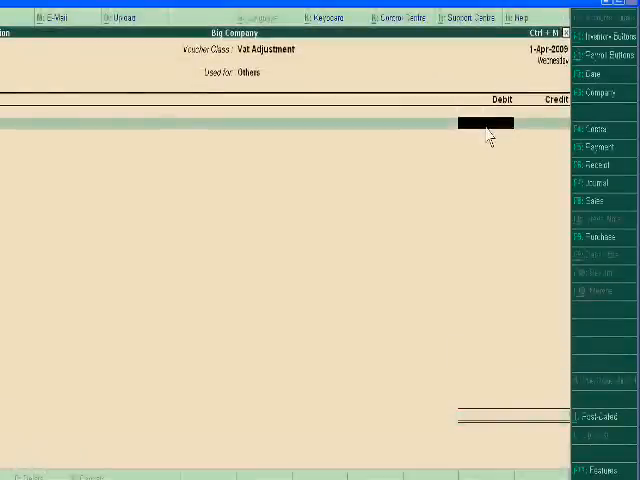
Debit Mohan 30 against Output VAT @ 4%, accept the voucher and return to Gateway of Tally
{"action": "type", "text": "30.00"}
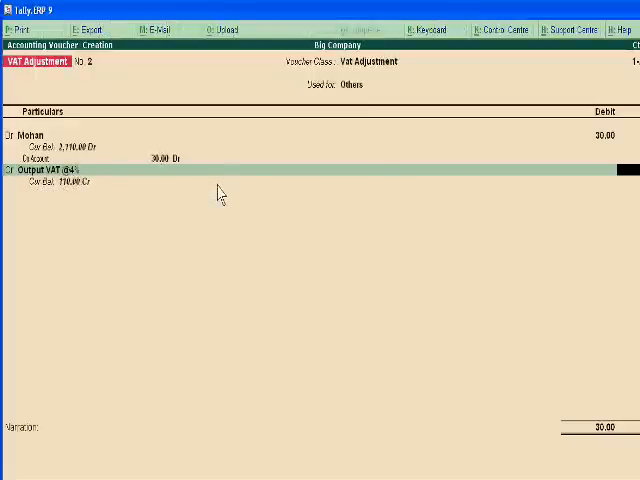
{"action": "left_click", "coordinate": [360, 86]}
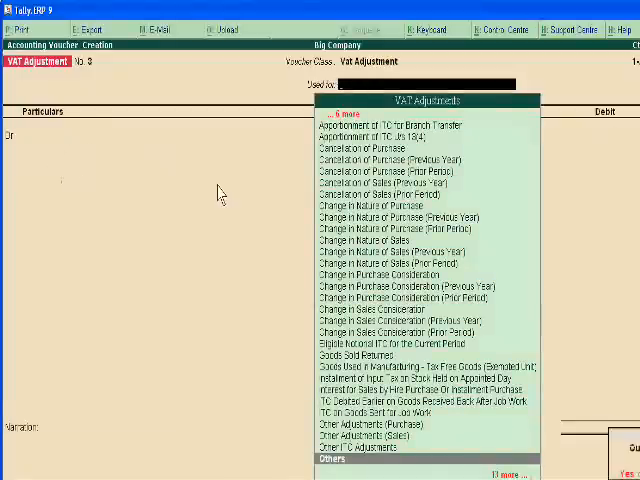
{"action": "key", "text": "Escape"}
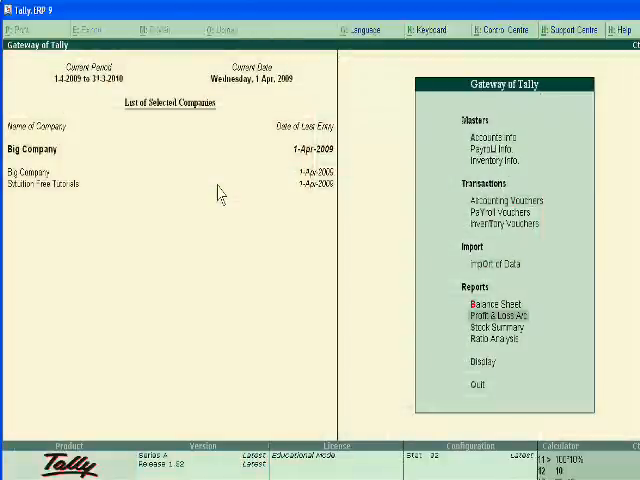
View the Balance Sheet report for Big Company
{"action": "left_click", "coordinate": [484, 304]}
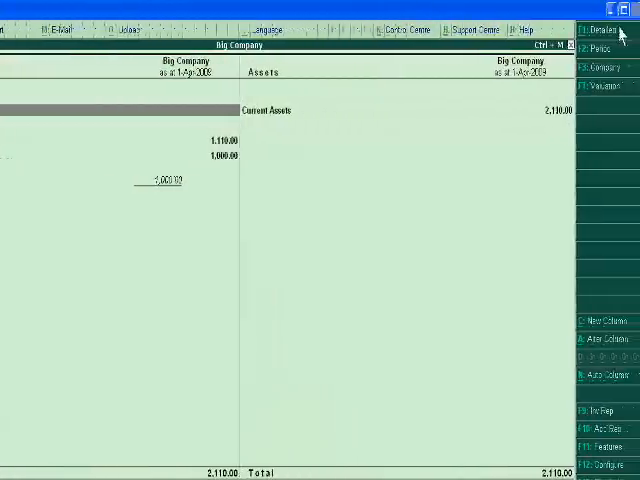
{"action": "left_click", "coordinate": [604, 28]}
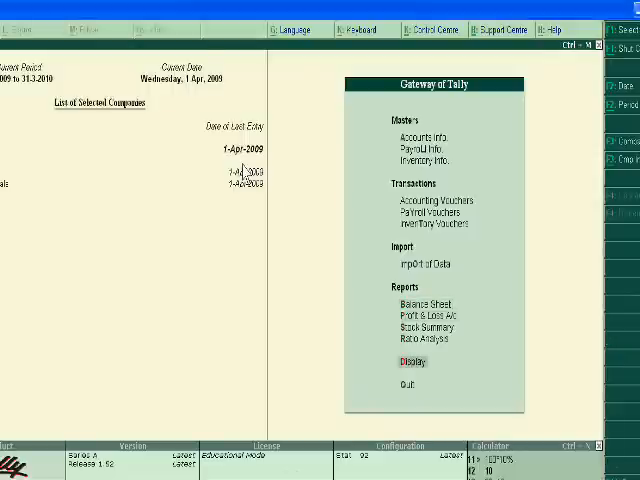
Display the Day Book listing both VAT Adjustment vouchers (15.00 and 30.00)
{"action": "left_click", "coordinate": [408, 360]}
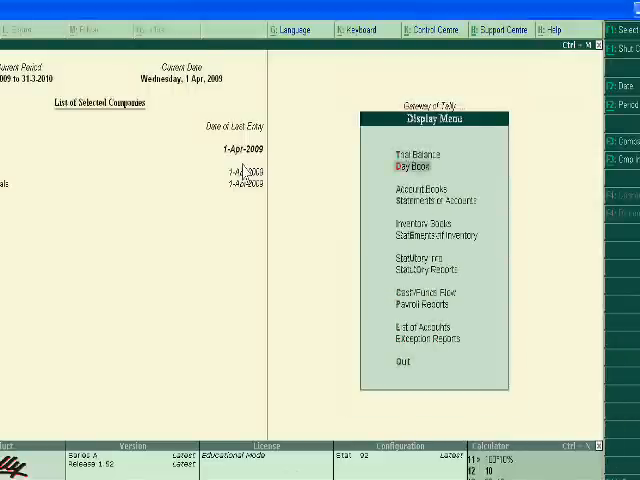
{"action": "left_click", "coordinate": [418, 156]}
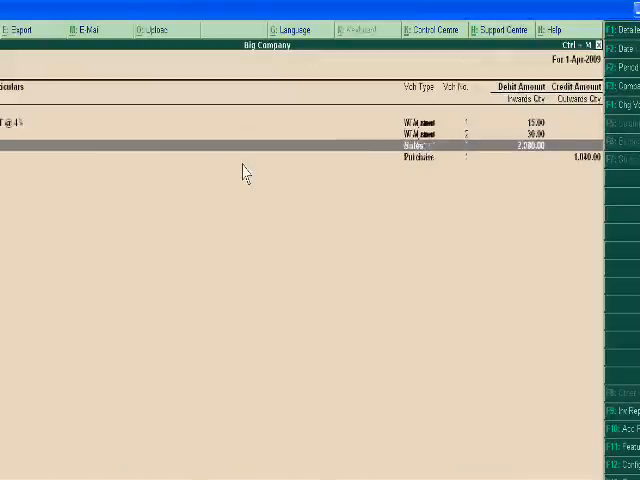